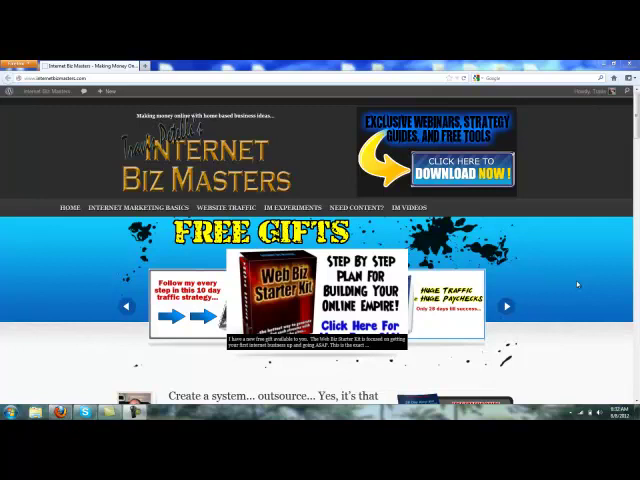
mouse_move(8, 160)
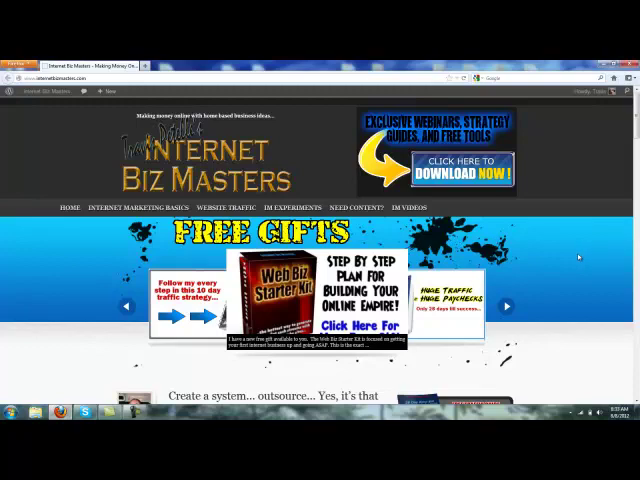
Switch to the Elance tab with the All Professionals contractor listing.
scroll("down", 3)
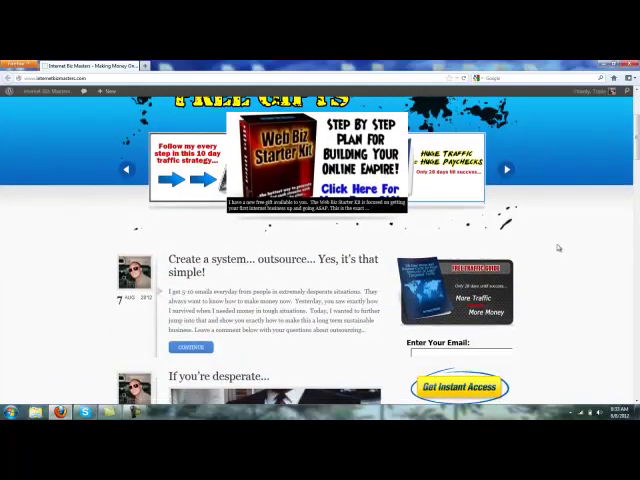
scroll("down", 3)
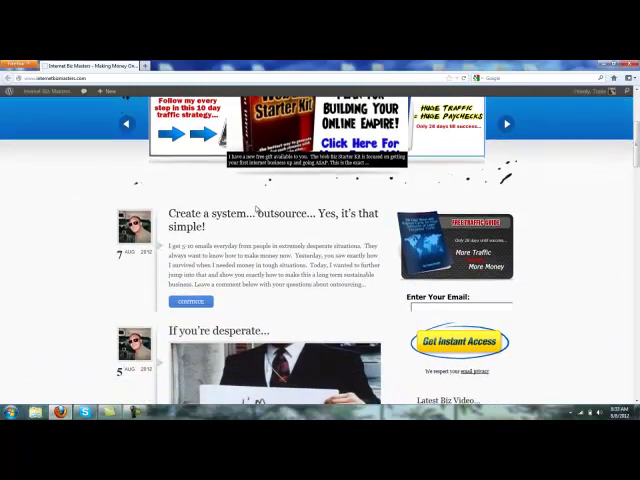
mouse_move(61, 273)
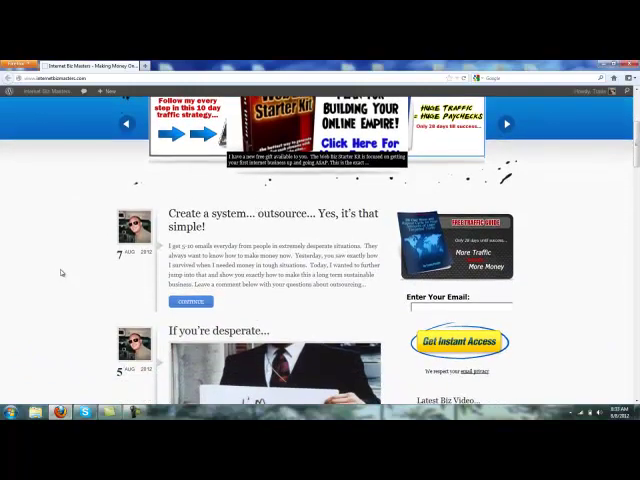
scroll("down", 3)
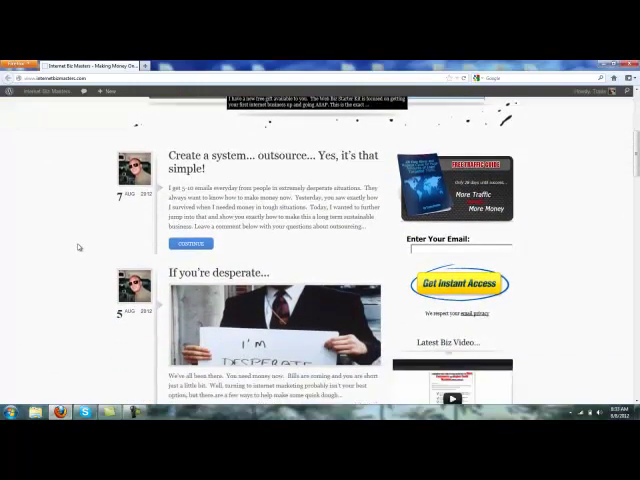
scroll("down", 3)
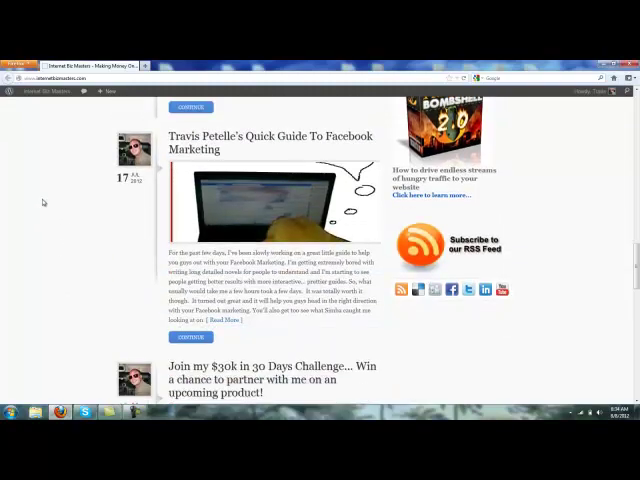
scroll("down", 3)
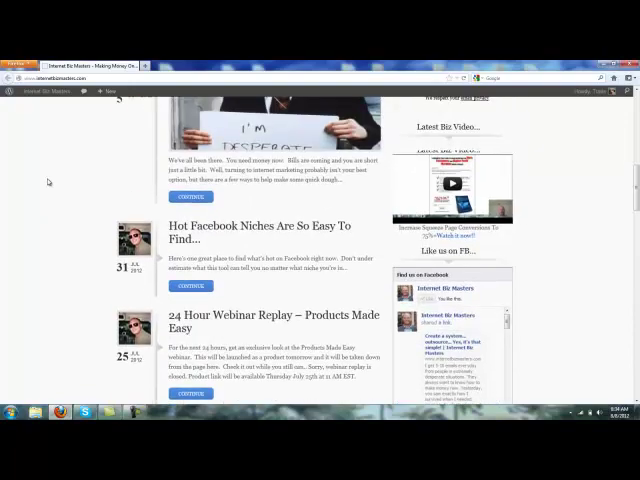
scroll("up", 3)
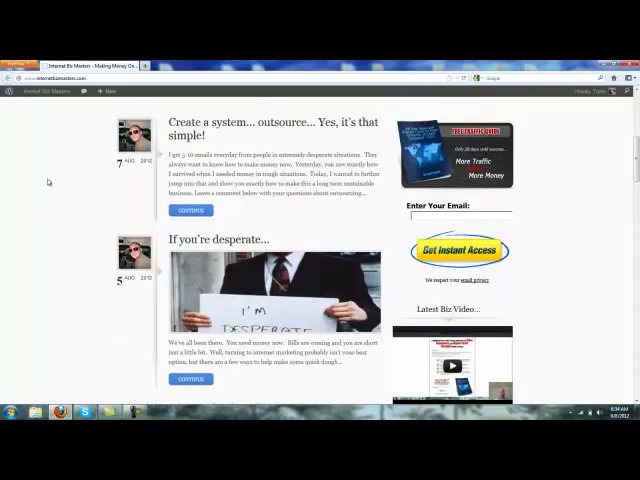
scroll("up", 3)
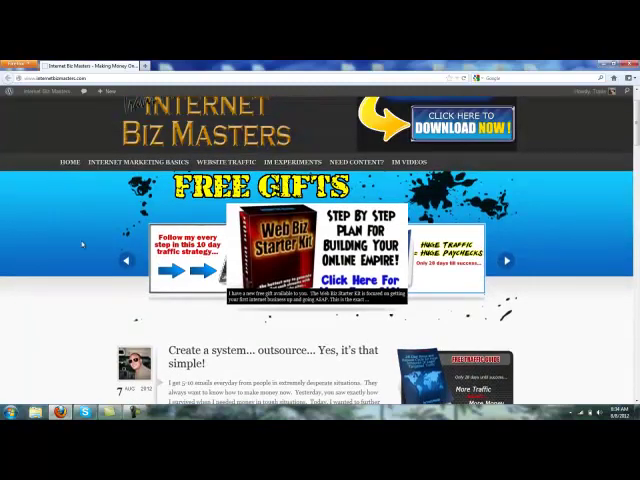
scroll("down", 3)
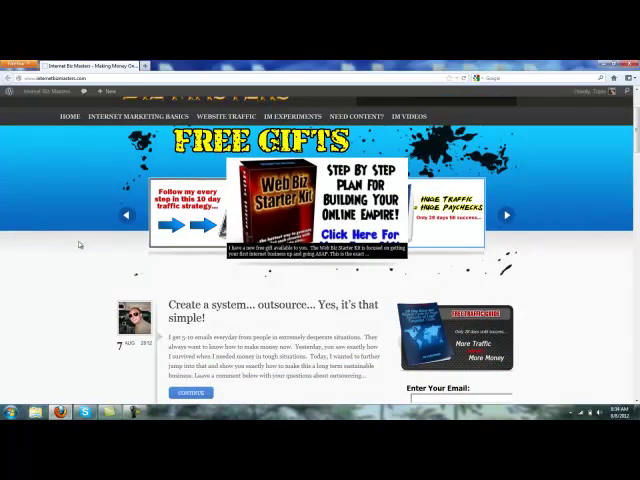
left_click(125, 116)
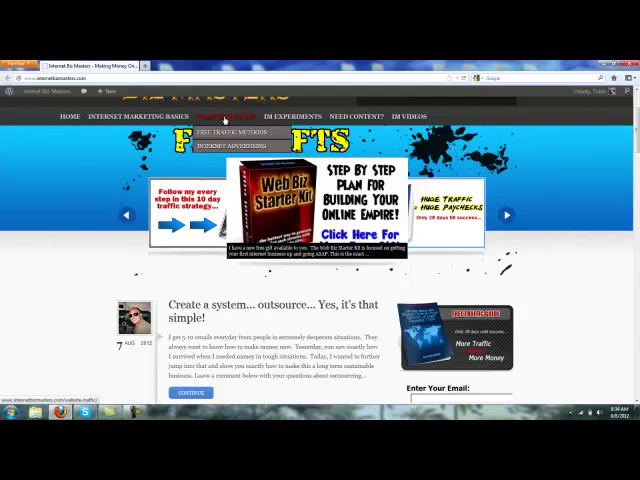
Scroll through the All Professionals listing until the Hire menu's options show.
scroll("down", 3)
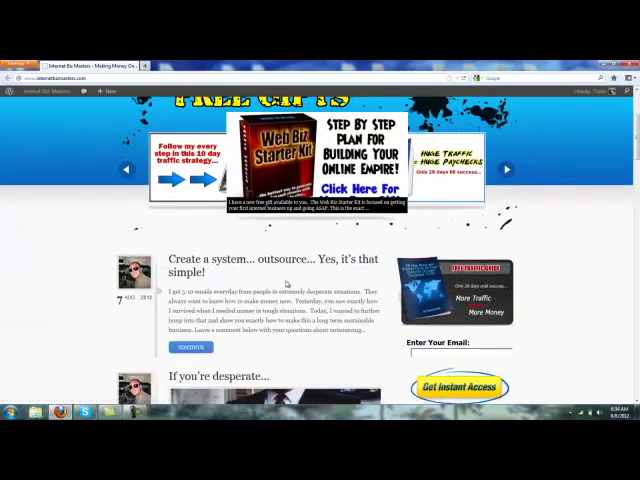
scroll("down", 3)
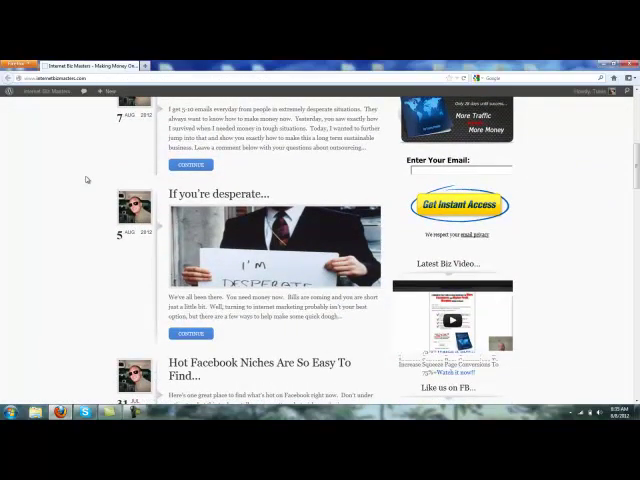
mouse_move(582, 226)
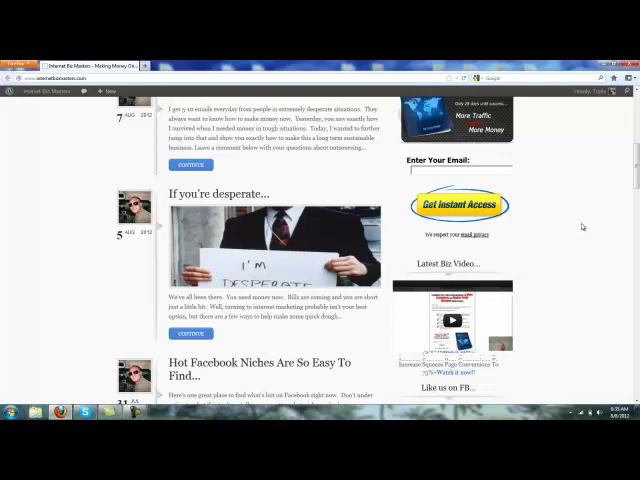
scroll("down", 3)
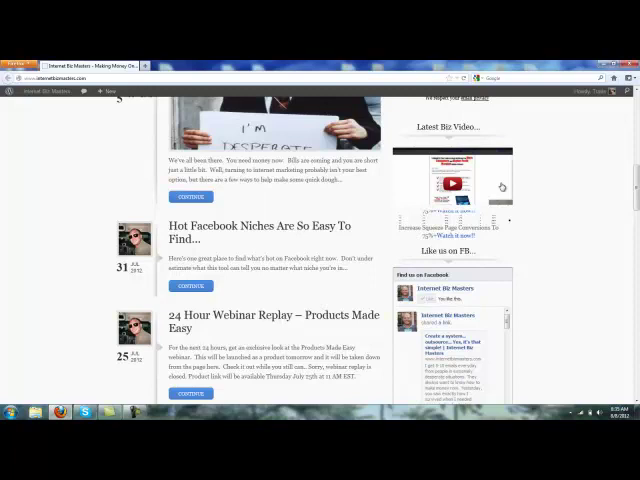
scroll("down", 3)
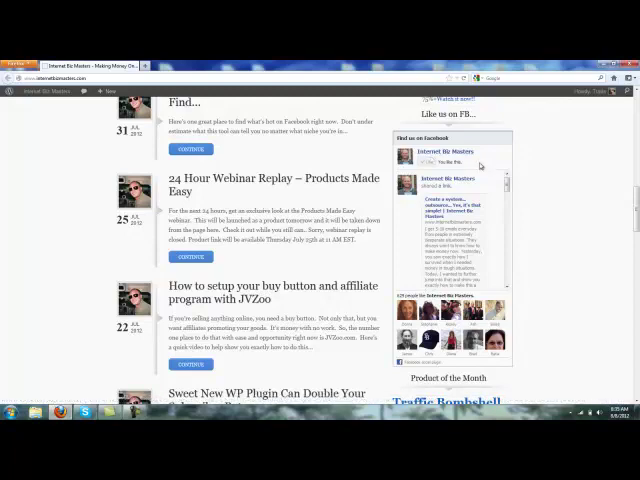
scroll("down", 3)
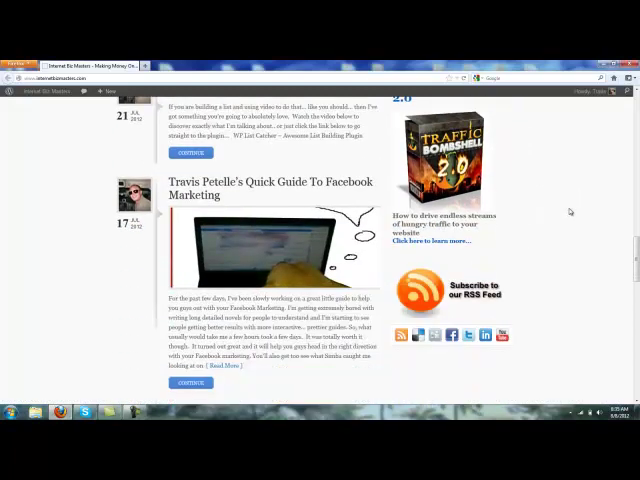
scroll("down", 3)
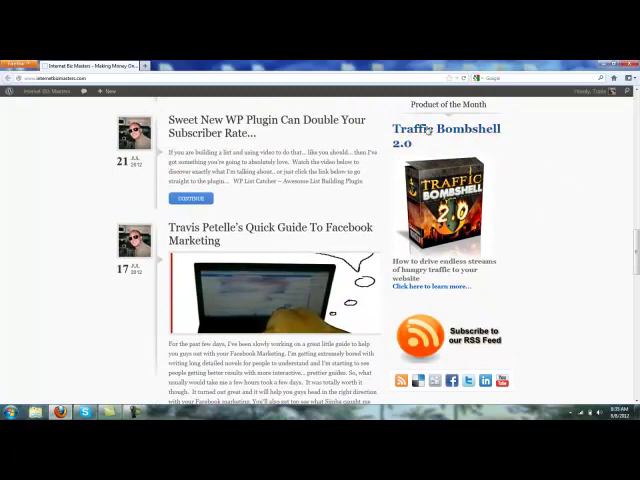
scroll("down", 3)
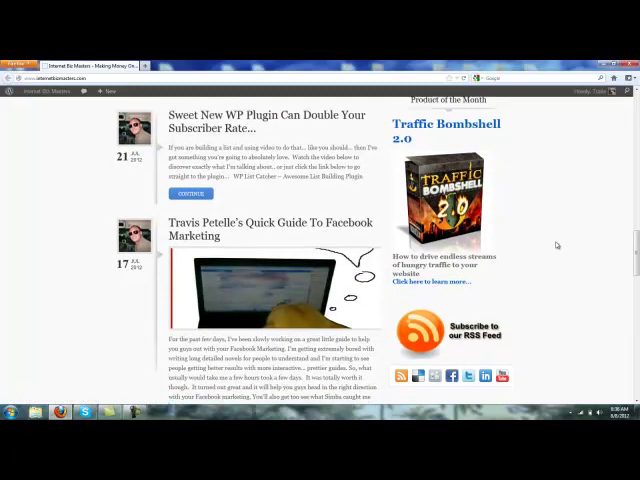
scroll("down", 3)
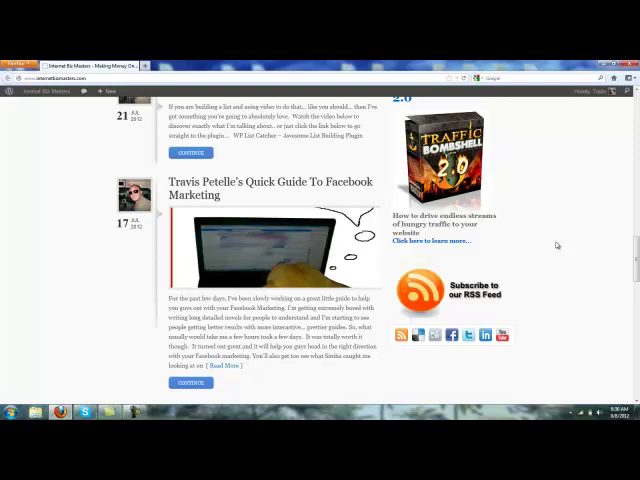
scroll("down", 3)
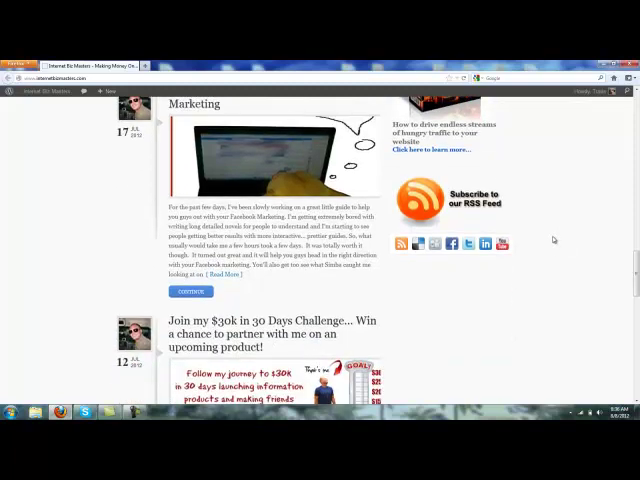
scroll("down", 3)
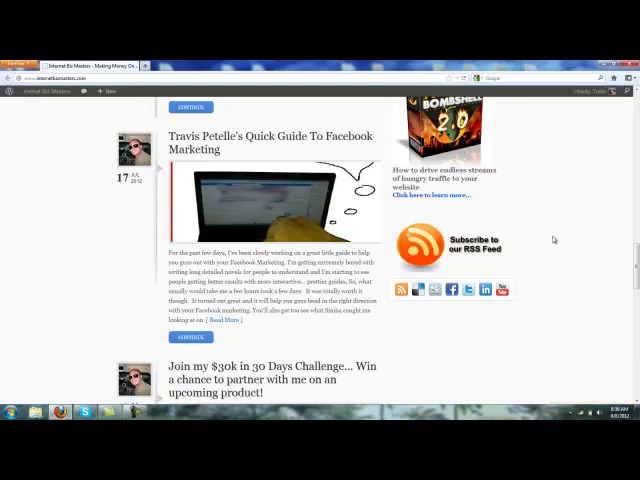
mouse_move(553, 240)
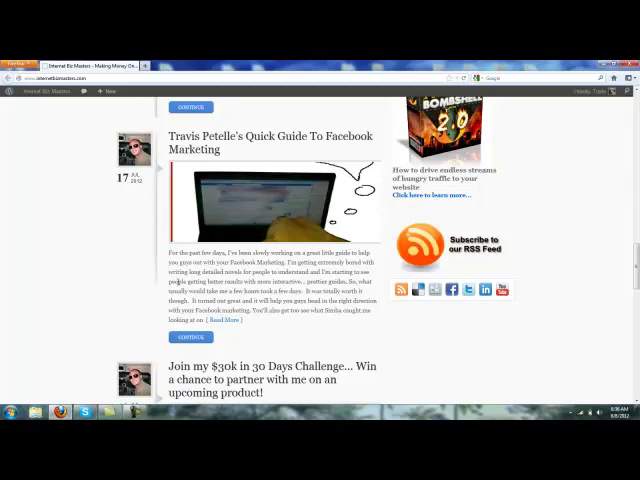
scroll("up", 3)
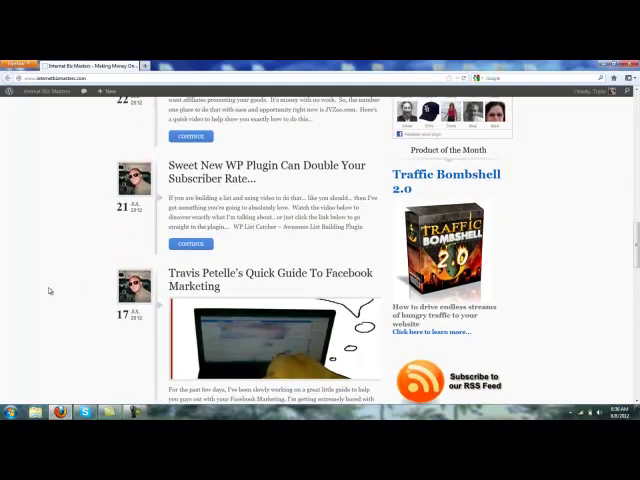
scroll("down", 3)
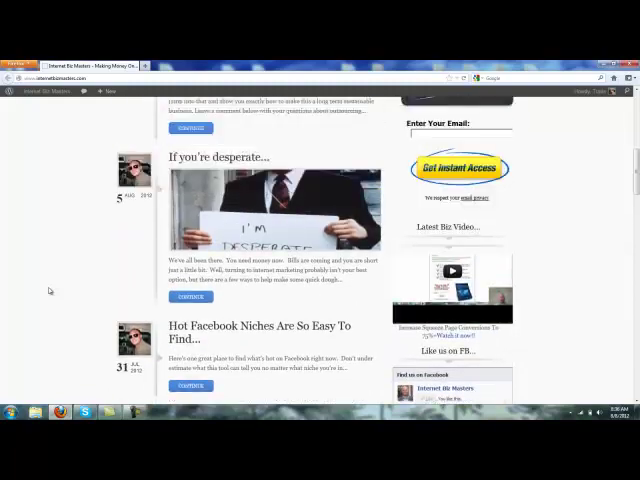
scroll("up", 3)
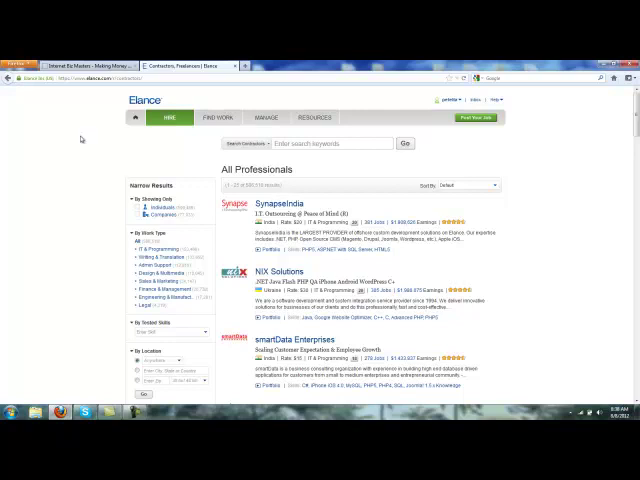
mouse_move(78, 165)
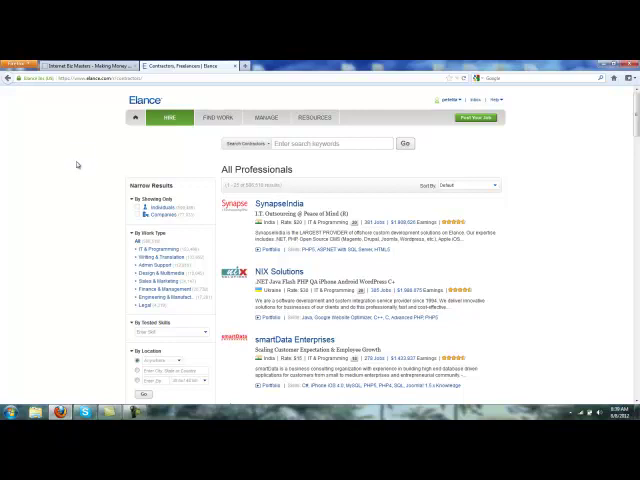
scroll("down", 3)
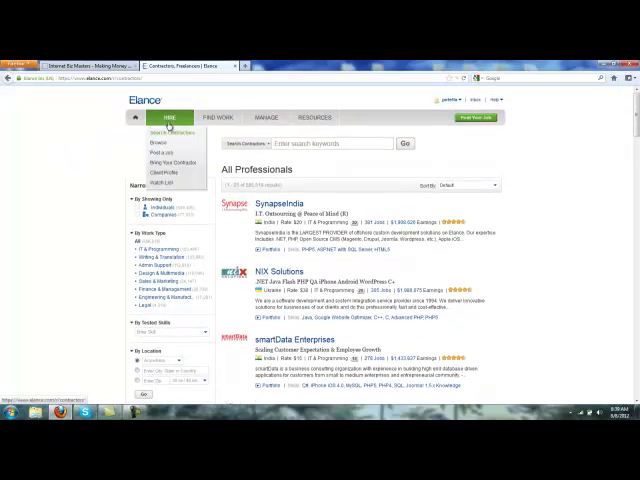
Start a new job titled 'Lose Weight Blog Needs Continual Content Writer'.
left_click(147, 152)
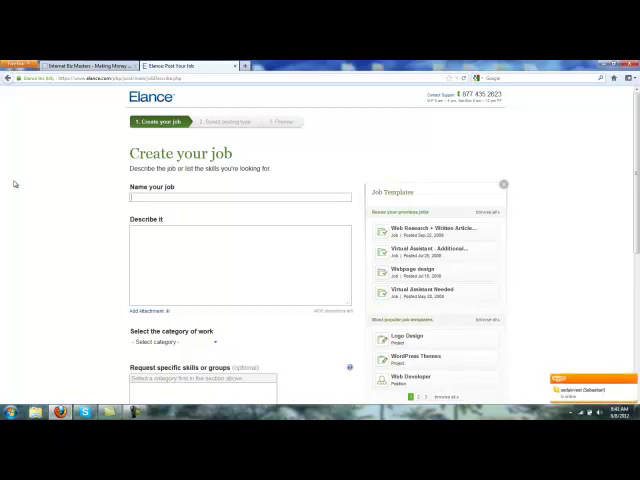
type("Lose Weight Blog Needs Content Writer")
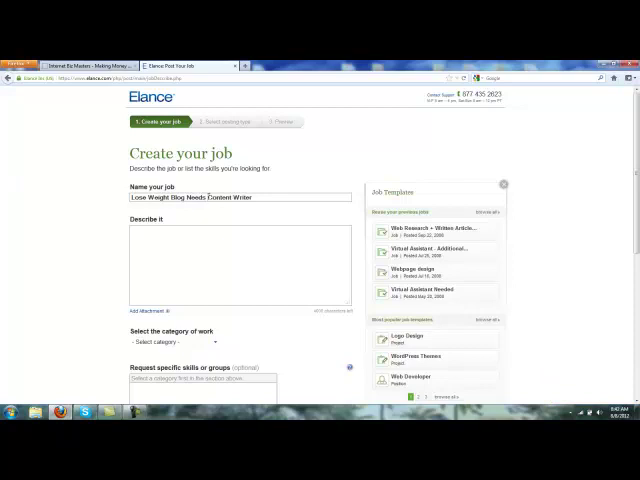
type("Continual Cont")
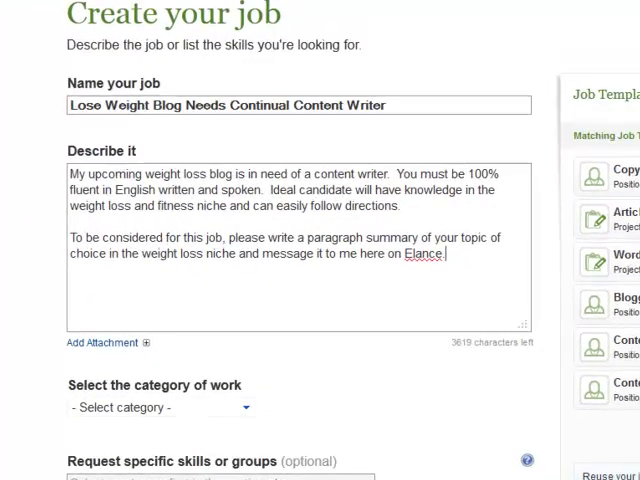
Write the weight loss content writer job description in the Describe it box.
scroll("down", 3)
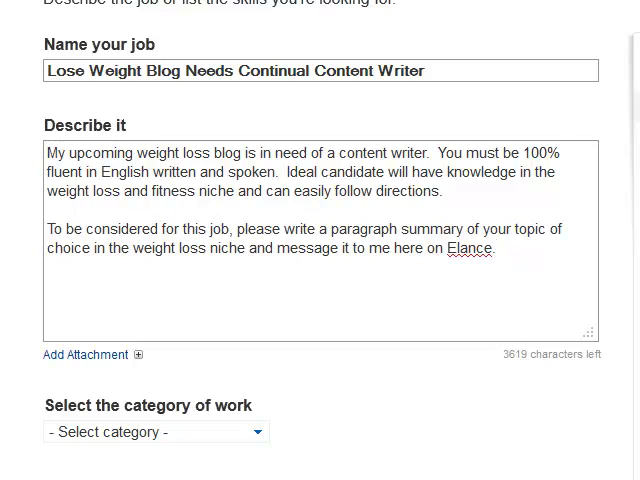
left_click(497, 249)
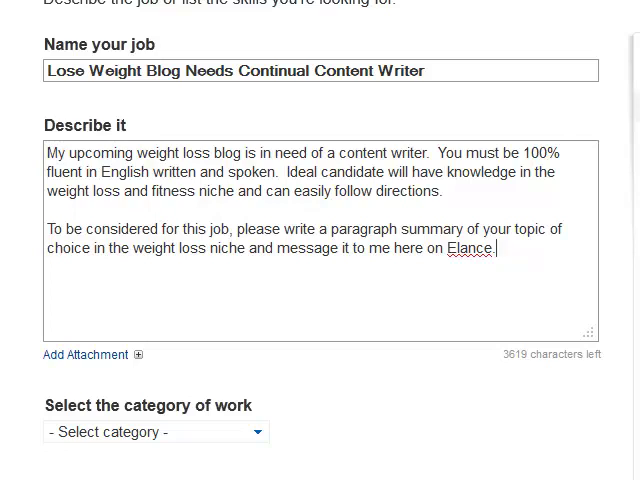
scroll("down", 3)
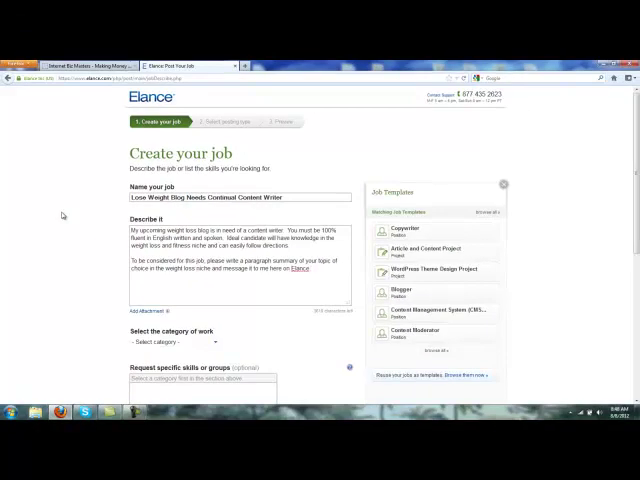
Choose Writing & Translation and select Article Writing, Blogs, Content Writing and Creative Writing skills.
scroll("down", 3)
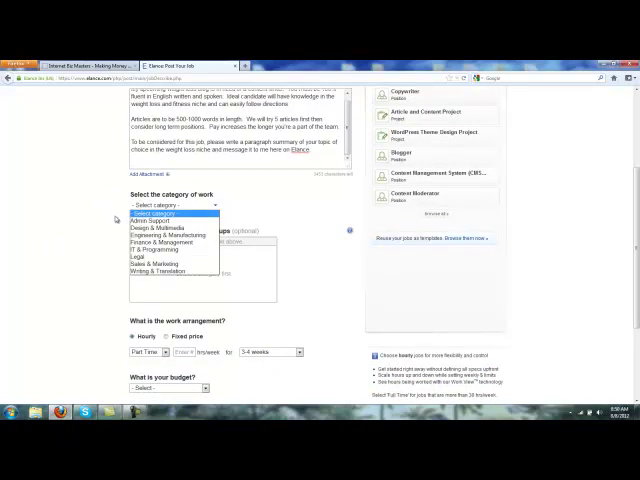
left_click(149, 269)
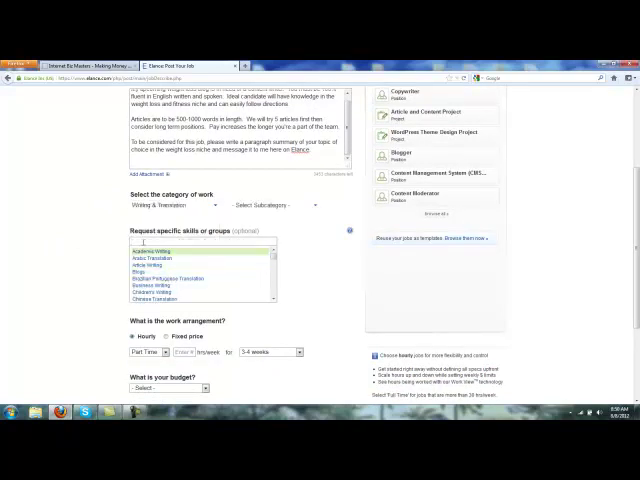
left_click(145, 265)
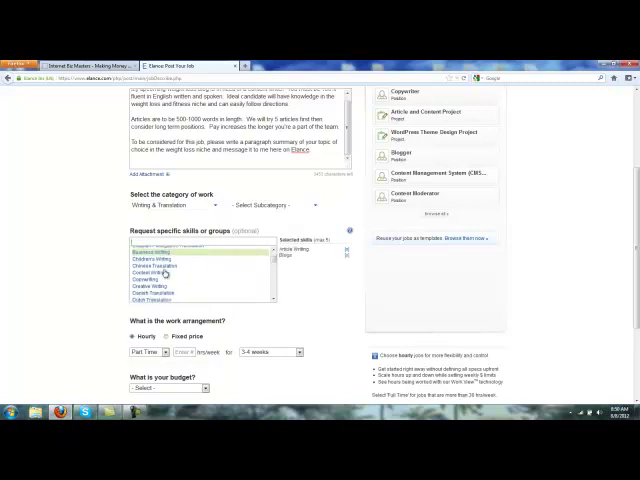
left_click(145, 254)
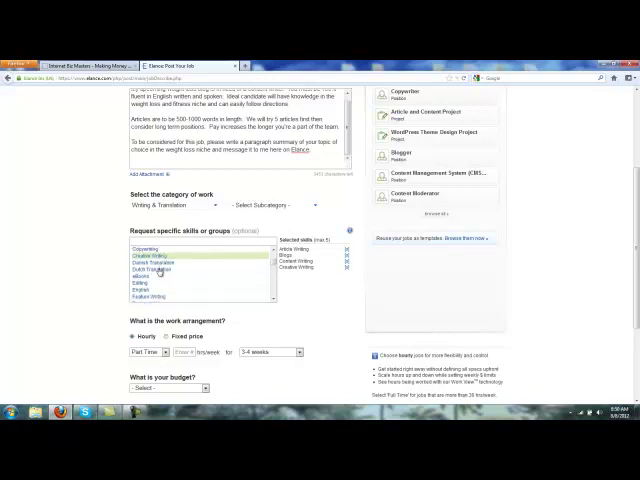
Make the work arrangement a single job and select the article count in the description.
scroll("down", 3)
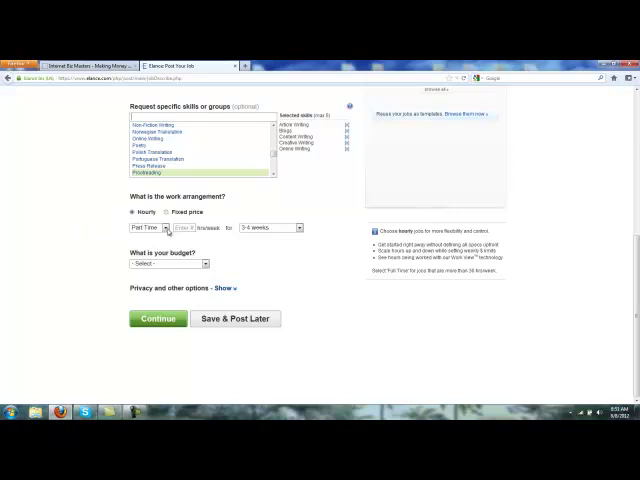
left_click(153, 227)
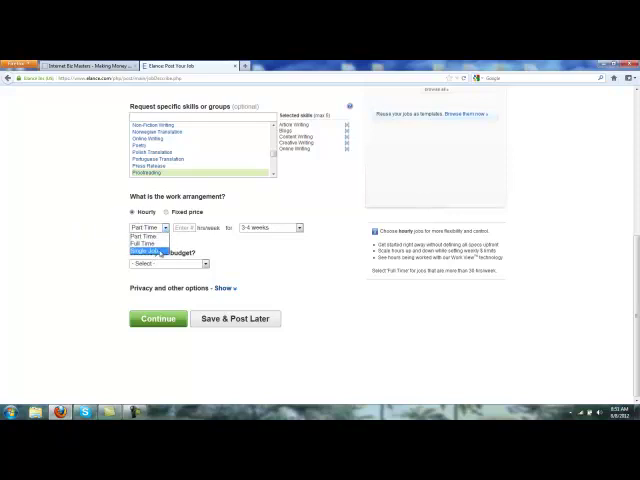
left_click(149, 250)
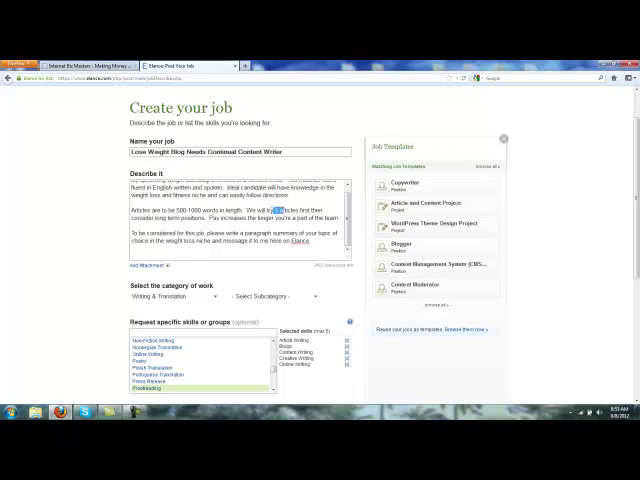
double_click(287, 210)
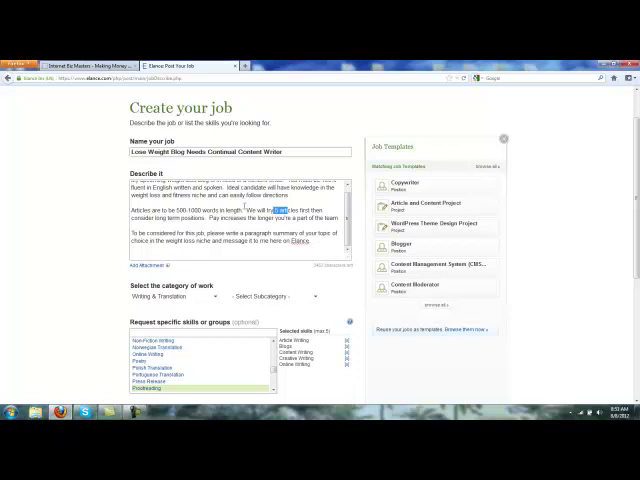
Set the budget to less than $10/hr and reveal the privacy and other options.
scroll("down", 3)
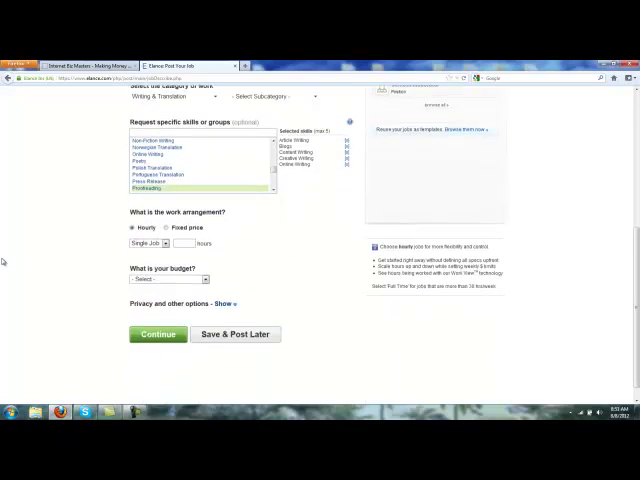
scroll("down", 3)
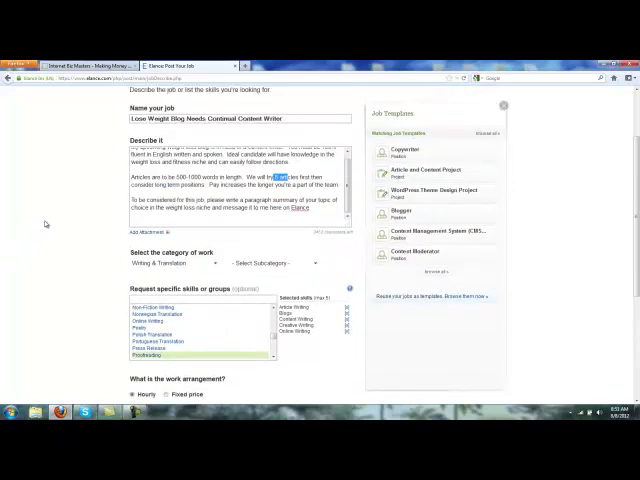
scroll("down", 3)
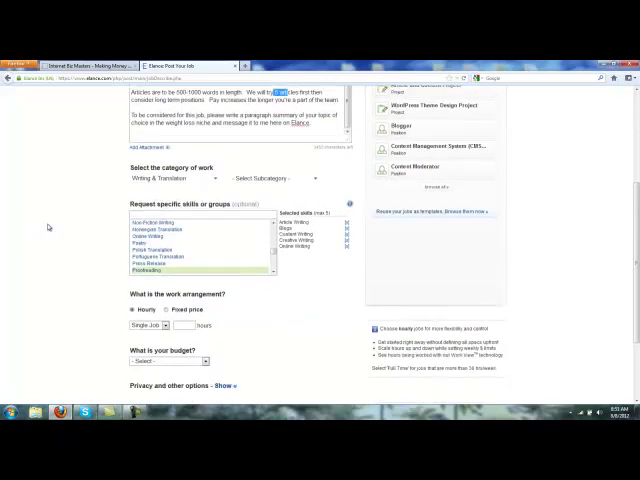
scroll("down", 3)
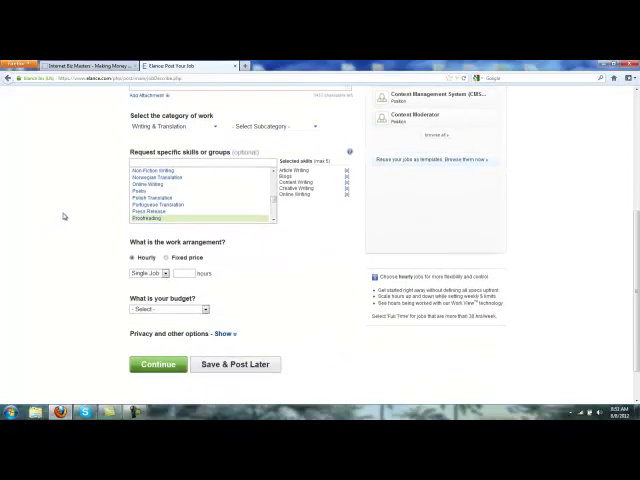
scroll("up", 3)
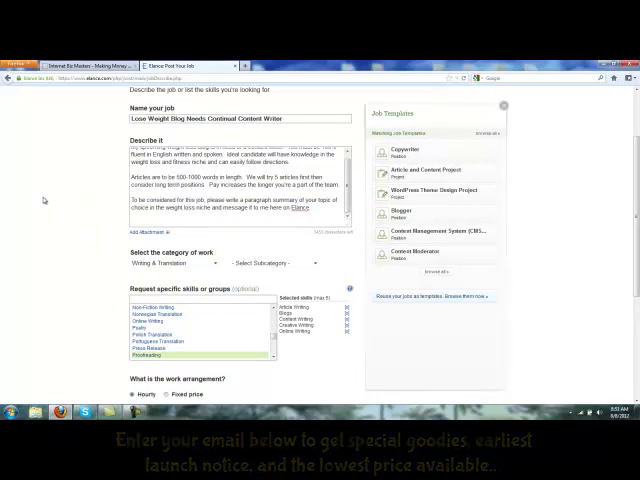
scroll("down", 3)
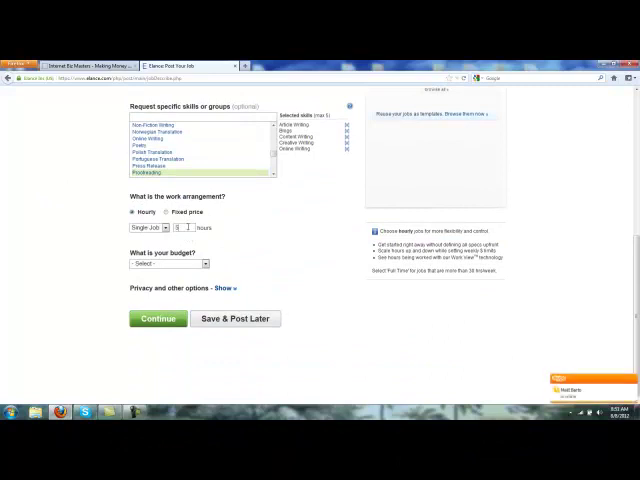
left_click(167, 263)
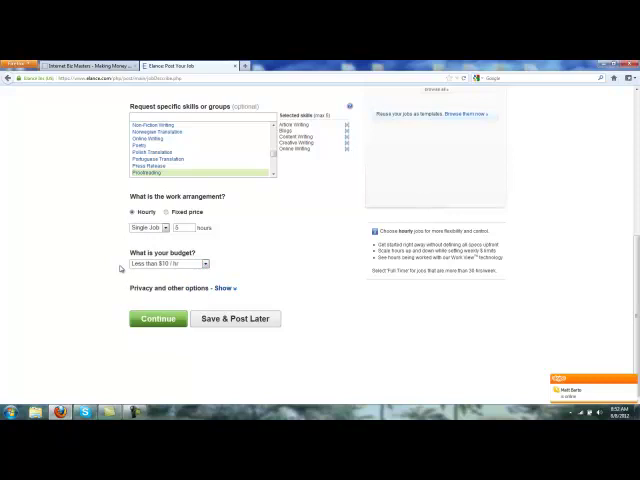
left_click(229, 288)
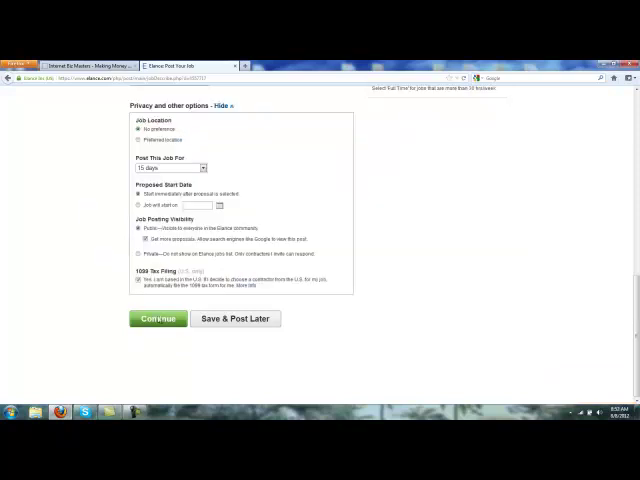
Continue from the job form to the Select posting type step.
left_click(157, 318)
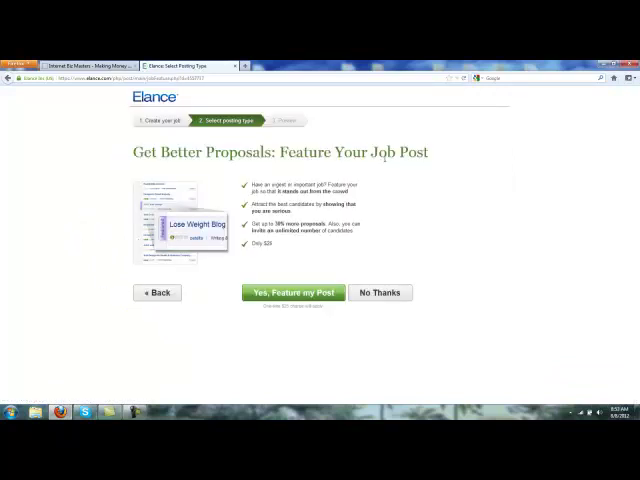
mouse_move(75, 241)
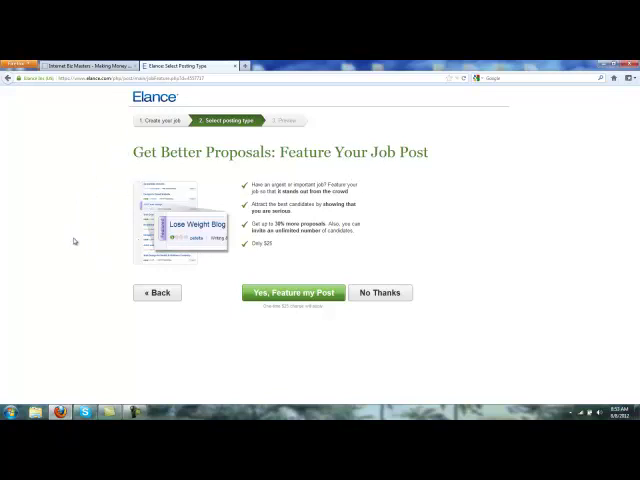
mouse_move(40, 222)
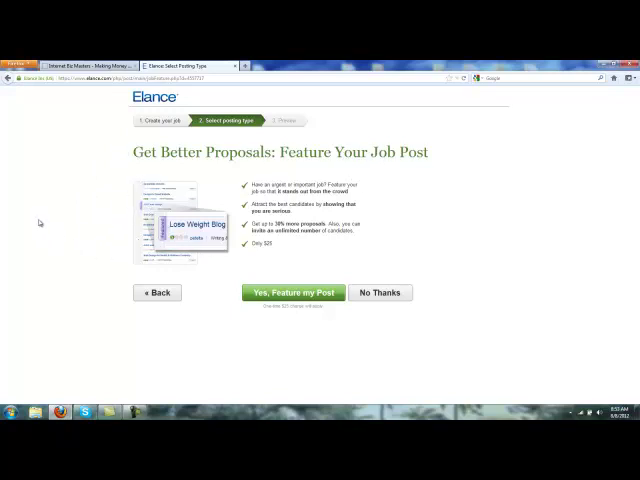
mouse_move(70, 229)
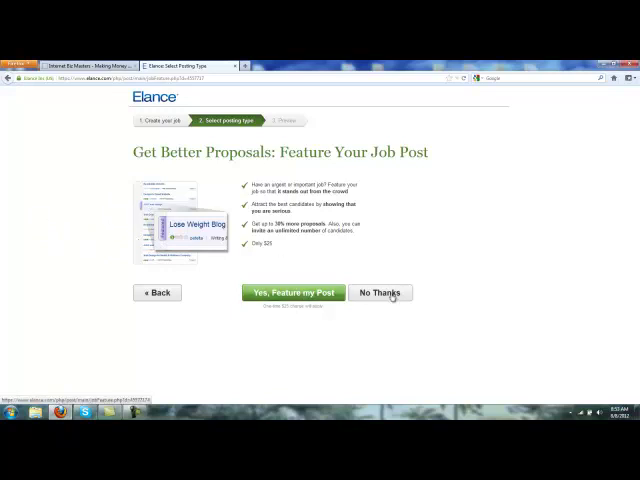
Decline featuring, review the Lose Weight Blog job preview, and post the job.
left_click(380, 292)
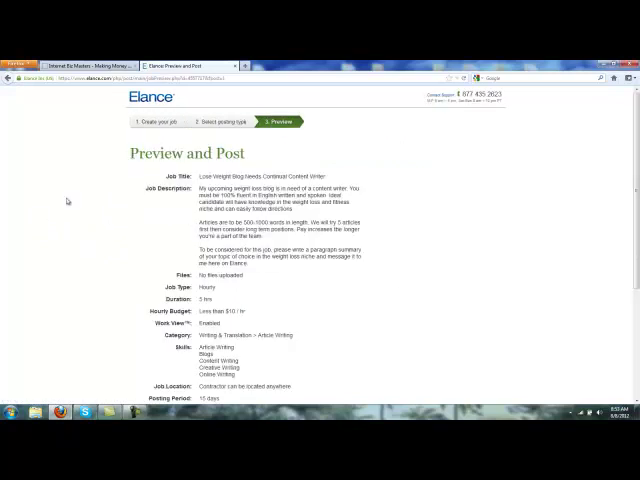
scroll("down", 3)
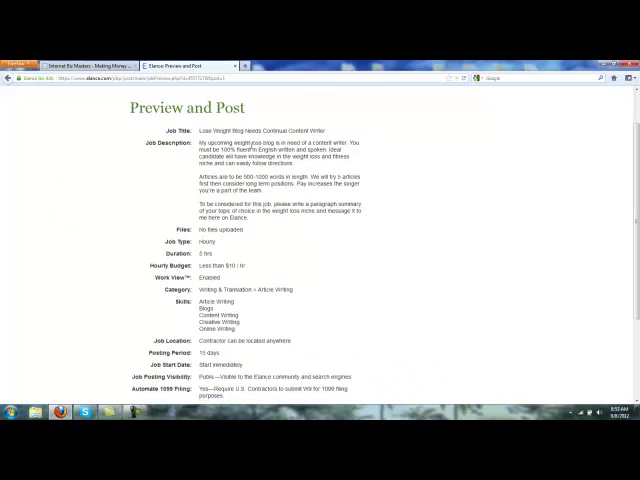
mouse_move(406, 150)
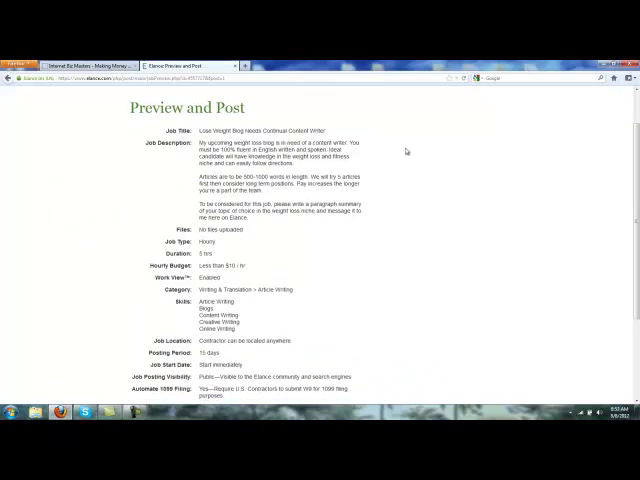
scroll("down", 3)
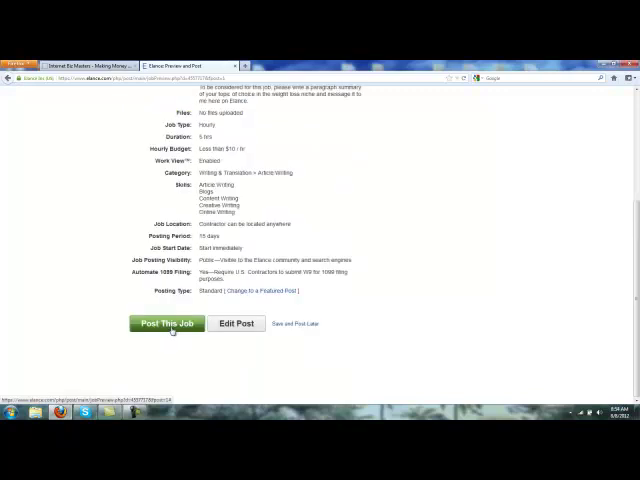
left_click(166, 323)
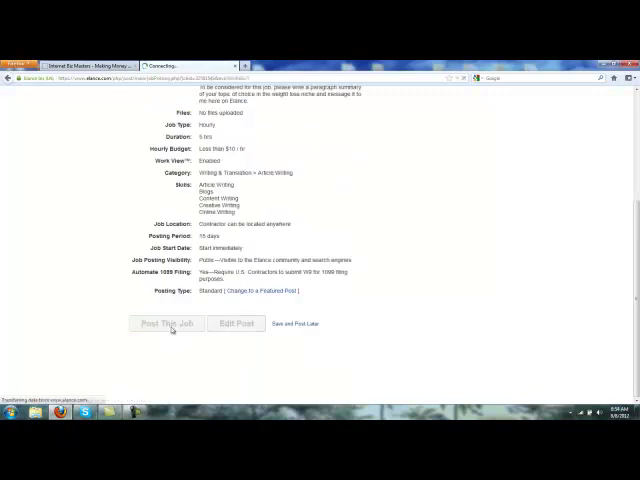
Post the Lose Weight Blog job again and open its job page.
left_click(166, 323)
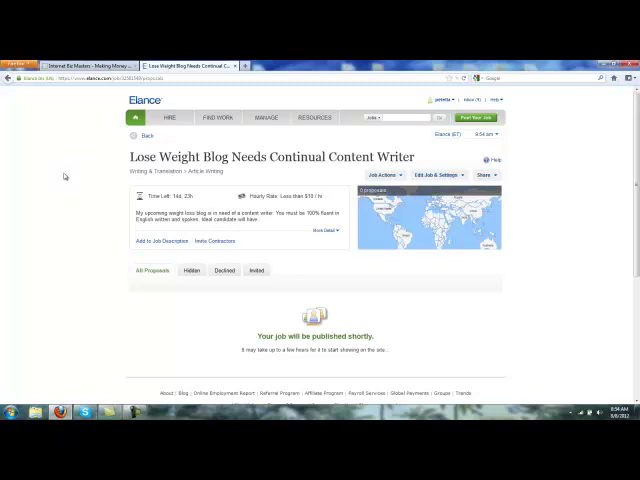
mouse_move(62, 174)
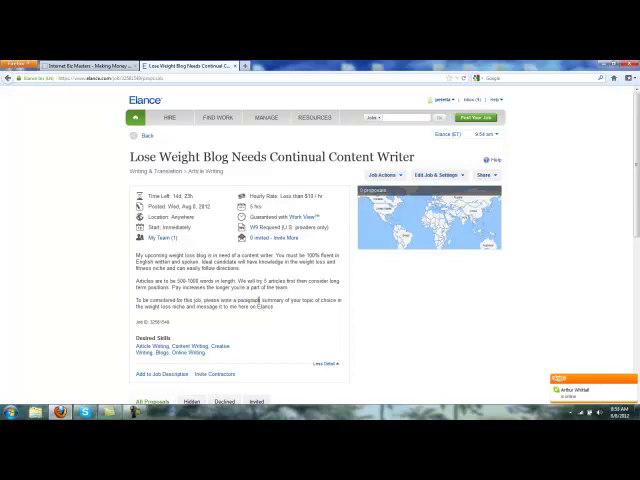
Browse contractors from the Hire menu, filtered to Writing & Translation professionals.
left_click(169, 117)
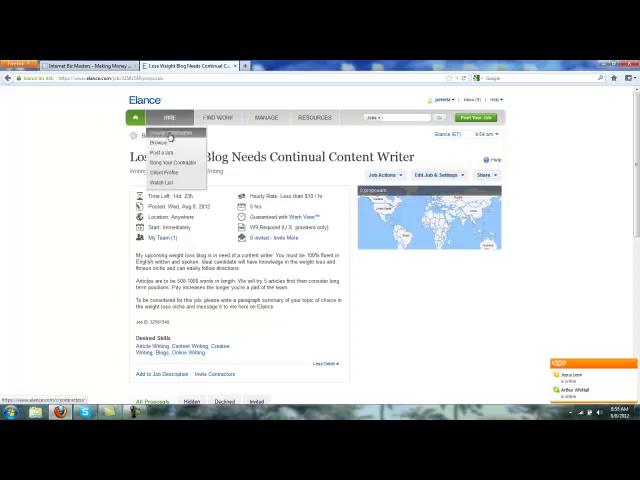
left_click(162, 135)
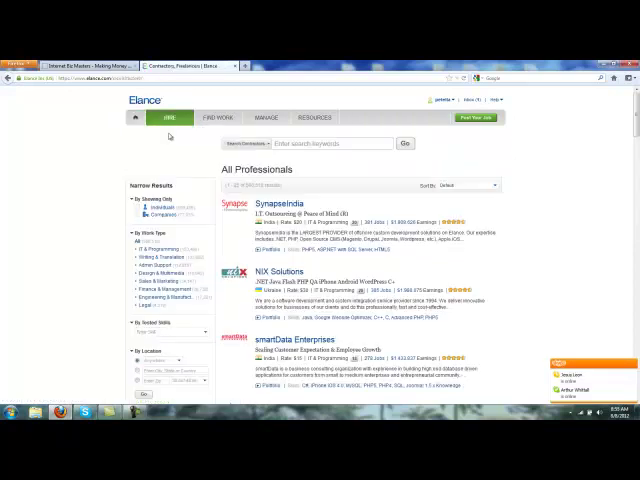
scroll("down", 3)
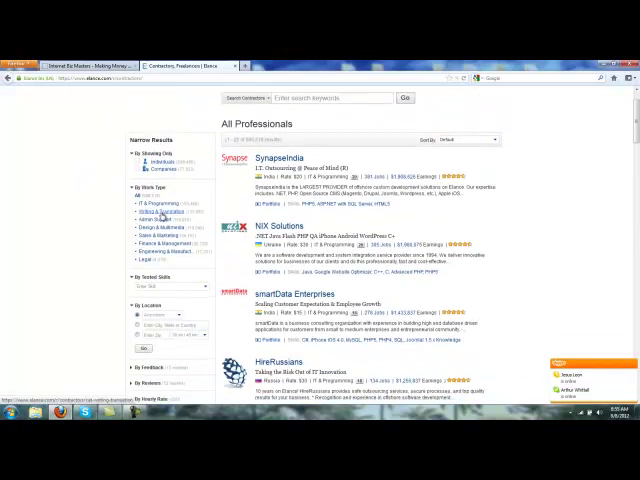
left_click(150, 212)
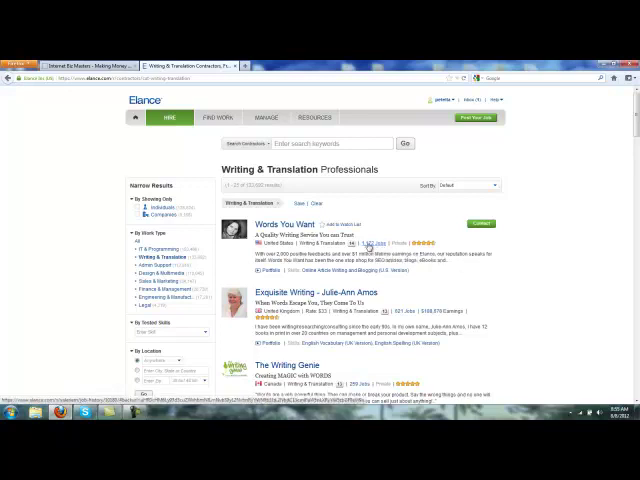
scroll("down", 3)
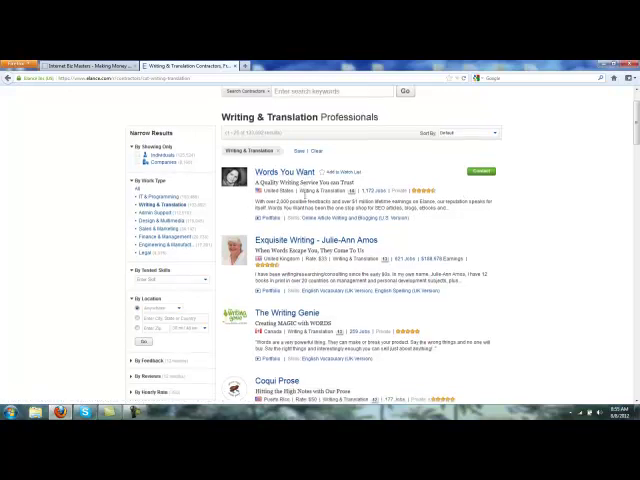
scroll("down", 3)
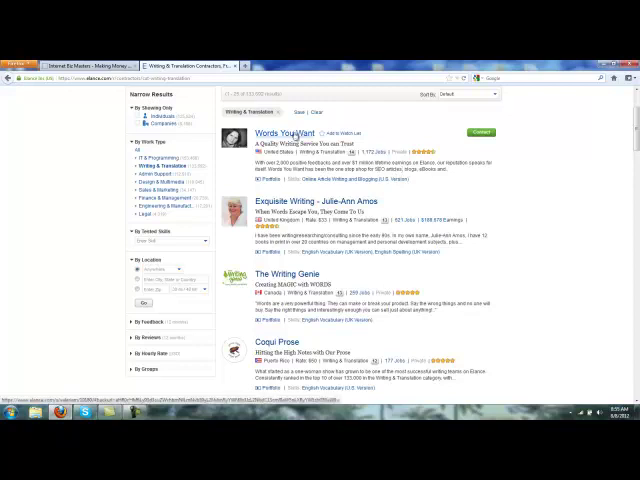
left_click(282, 135)
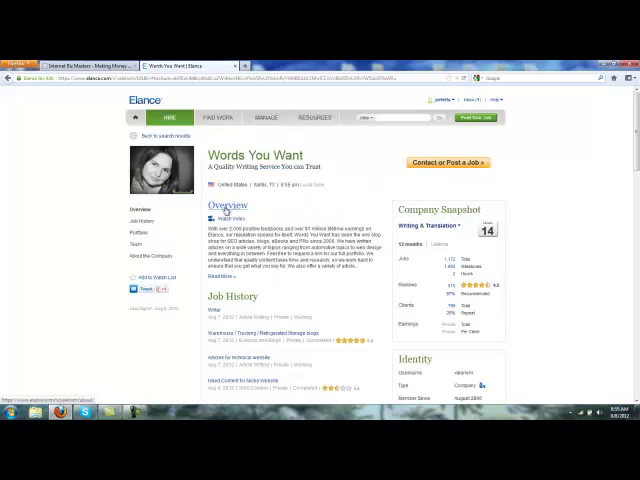
scroll("down", 3)
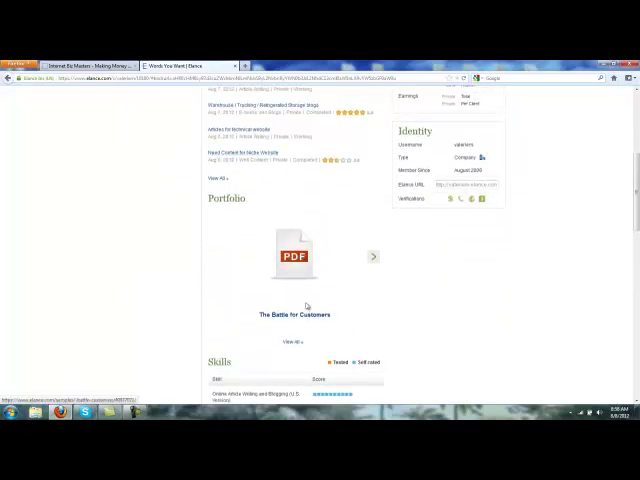
left_click(293, 314)
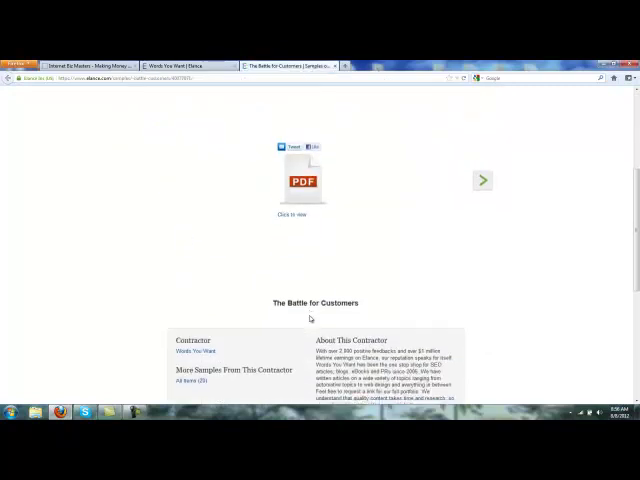
left_click(303, 180)
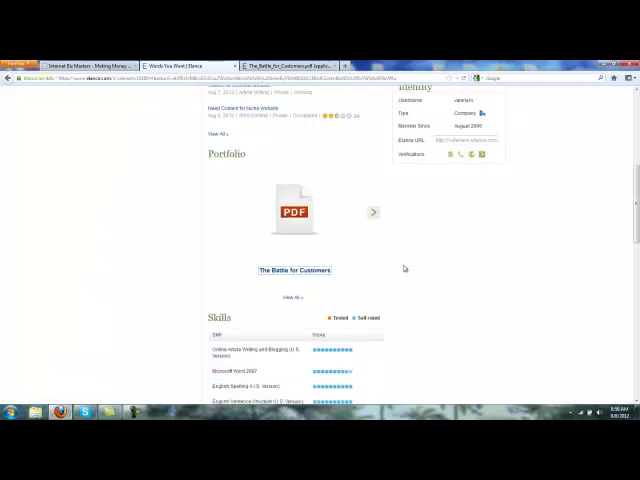
scroll("down", 3)
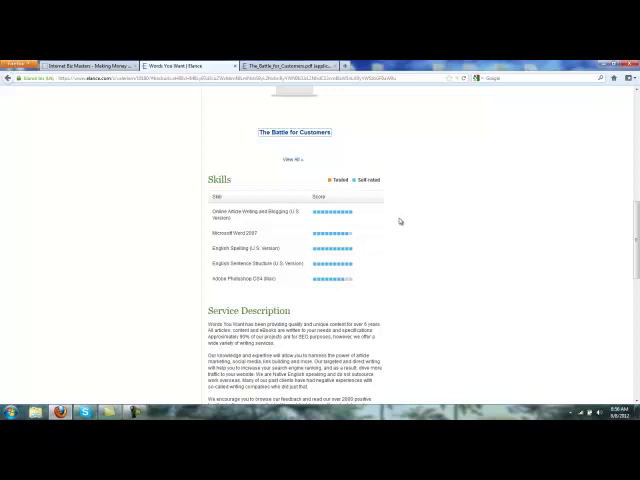
scroll("down", 3)
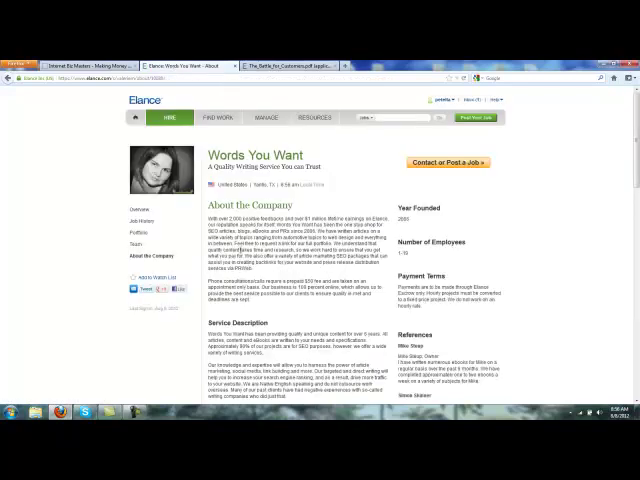
scroll("down", 3)
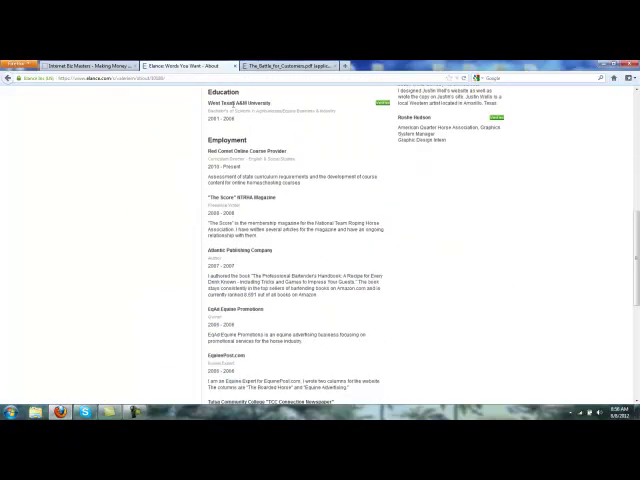
mouse_move(147, 130)
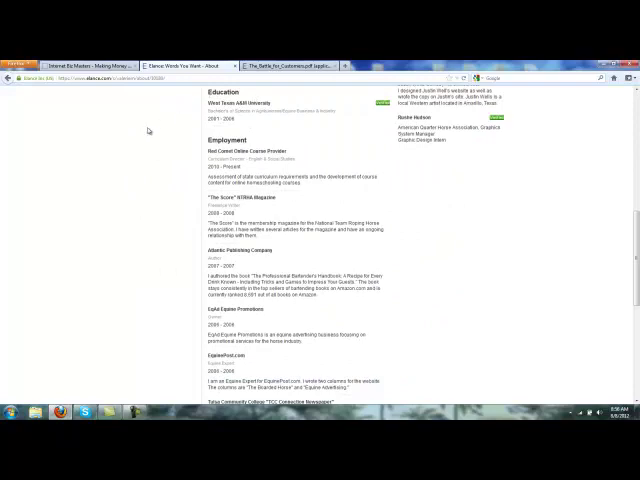
scroll("down", 3)
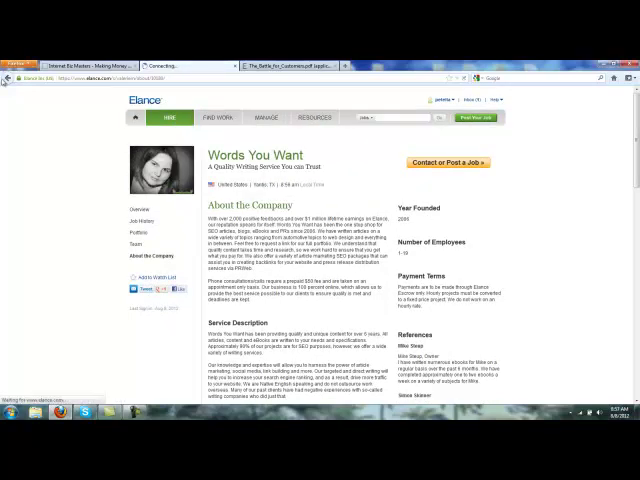
Scroll further down the Writing & Translation results and open the Powerful English profile.
scroll("down", 3)
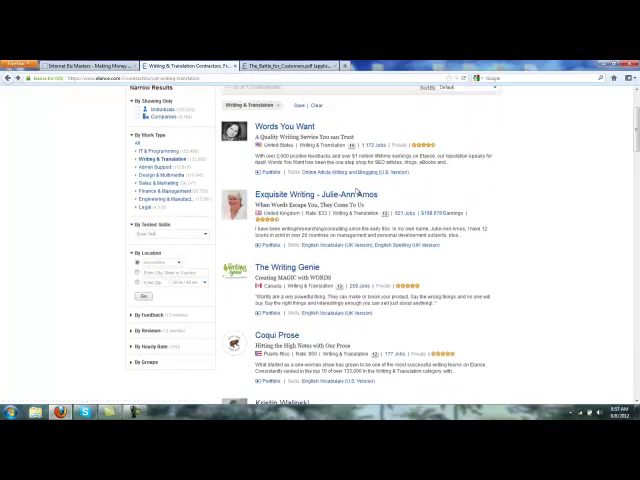
scroll("down", 3)
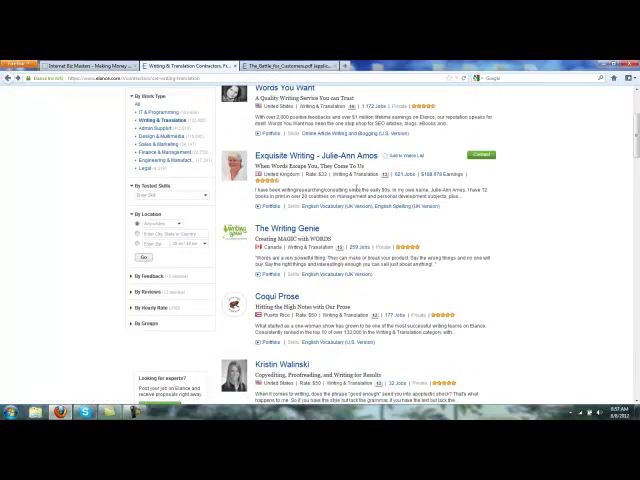
scroll("down", 3)
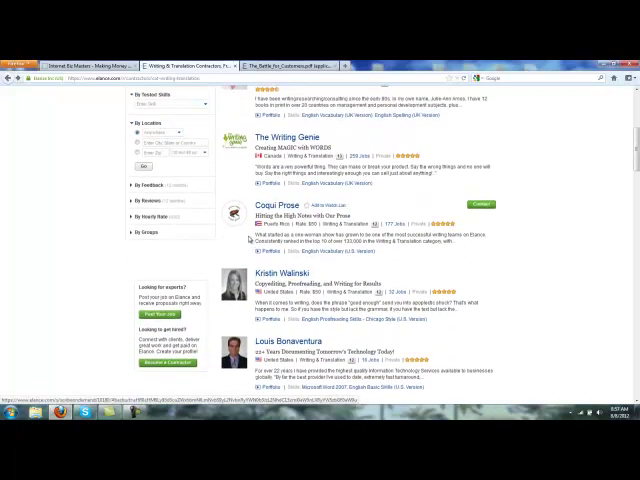
scroll("down", 3)
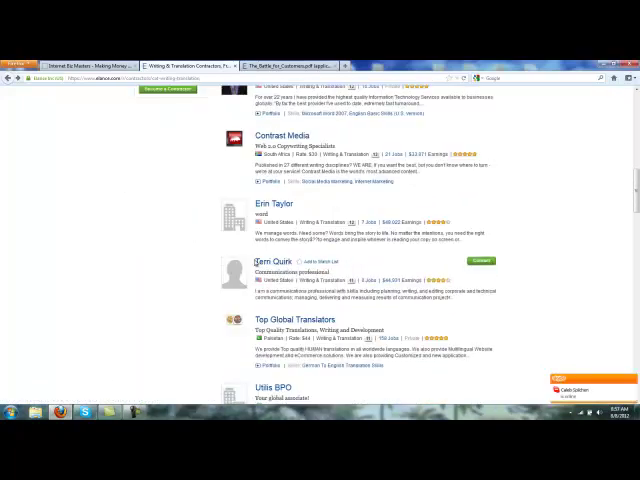
scroll("down", 3)
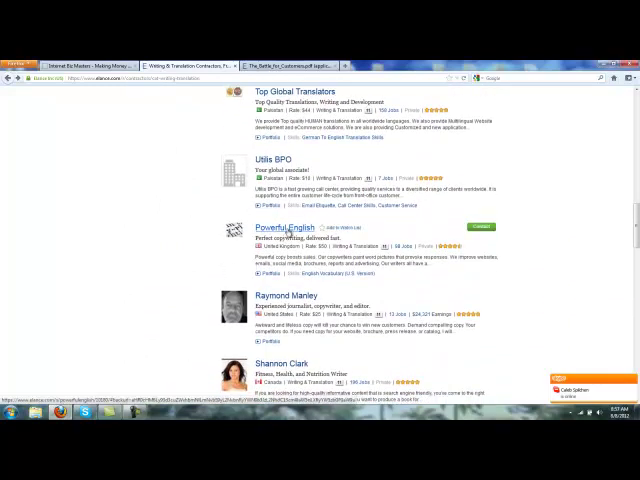
left_click(284, 227)
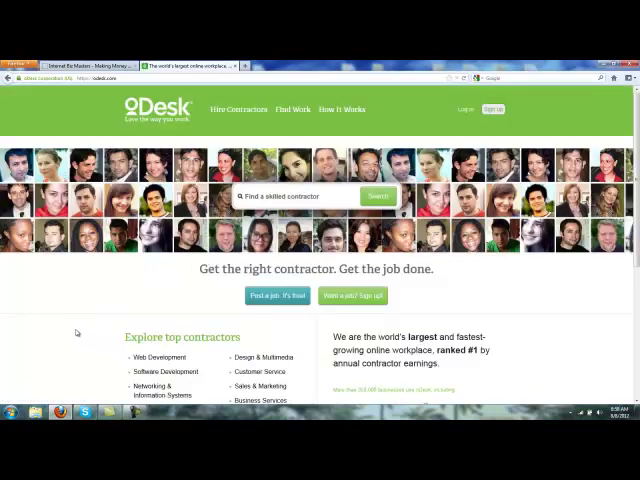
Scroll the oDesk page and click near the contractor search area.
scroll("down", 3)
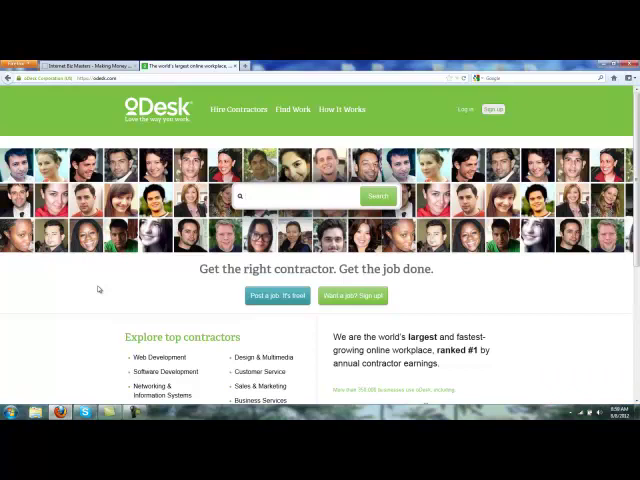
left_click(245, 195)
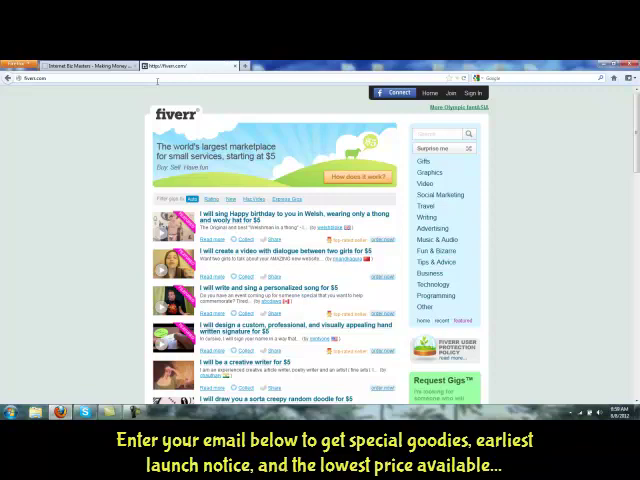
Scroll Fiverr's $5 gigs, view the Welsh 'Happy birthday' song gig, then return.
scroll("down", 3)
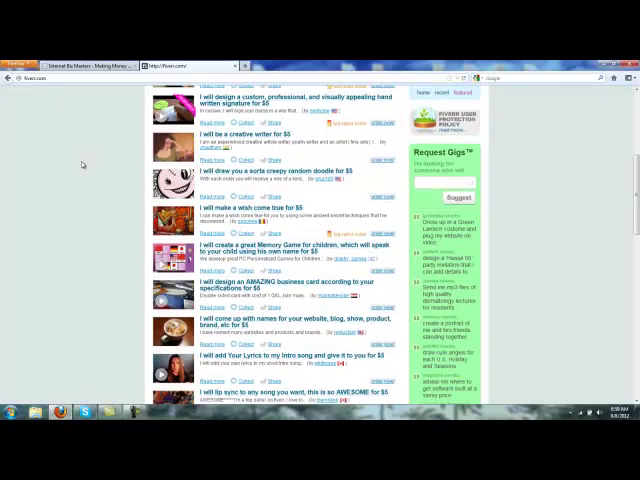
scroll("up", 3)
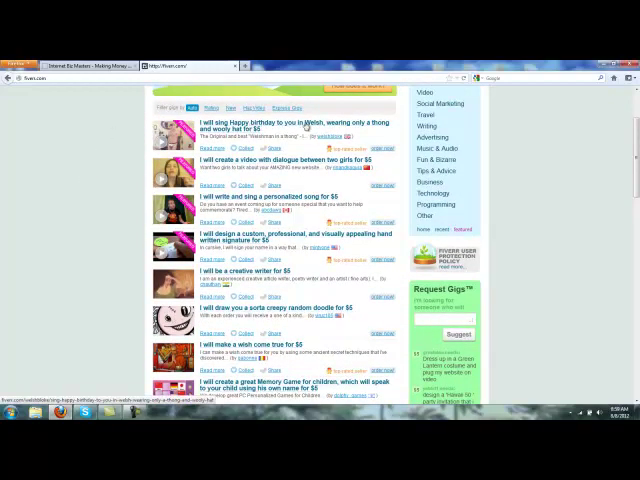
left_click(270, 123)
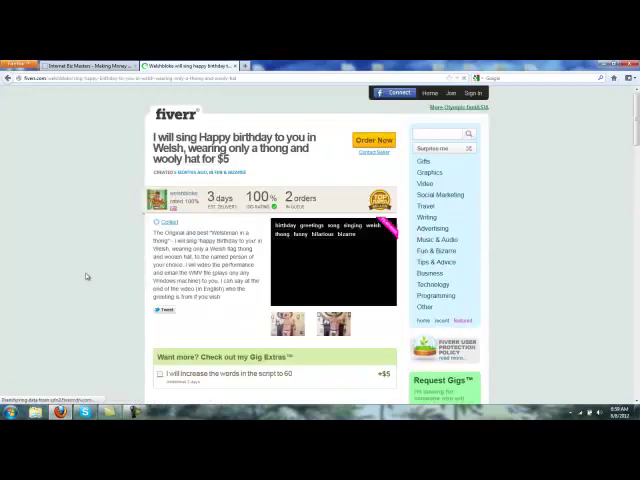
scroll("down", 3)
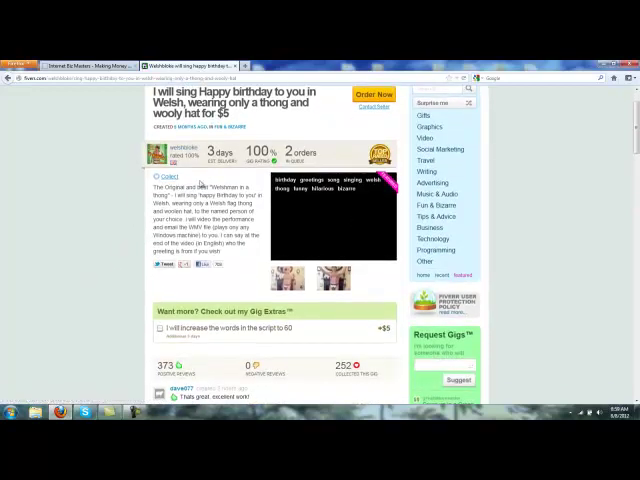
left_click(334, 247)
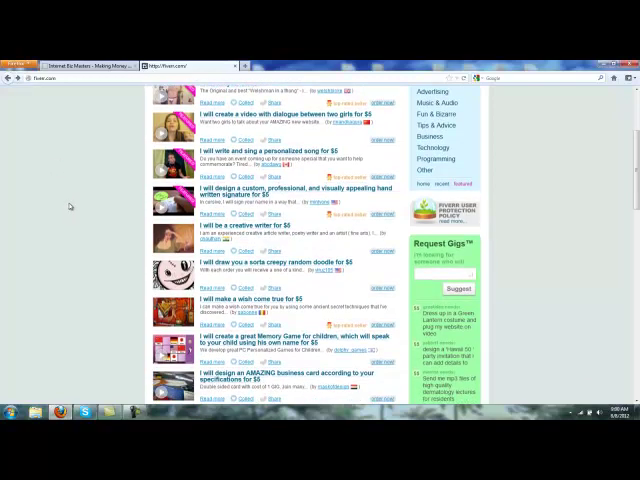
scroll("down", 3)
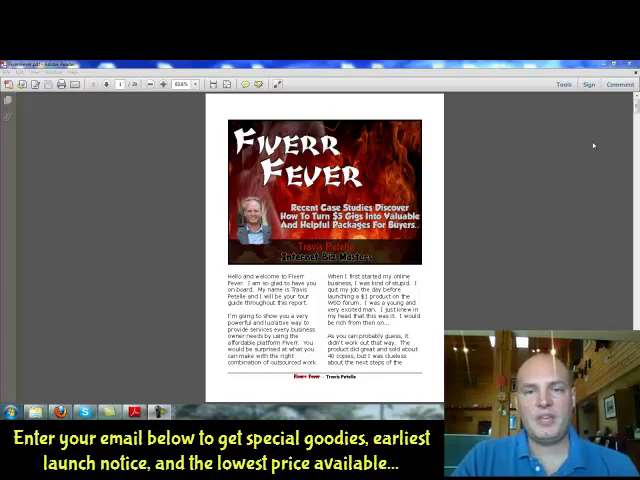
Scroll the Fiverr Fever PDF past its disclaimer to the outsourced content case study.
scroll("down", 3)
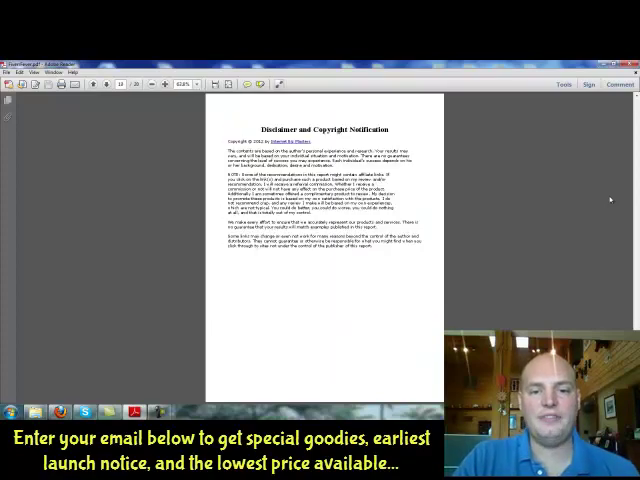
scroll("down", 3)
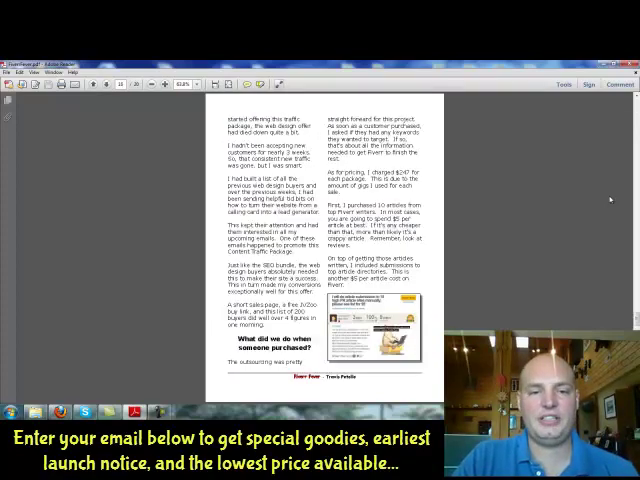